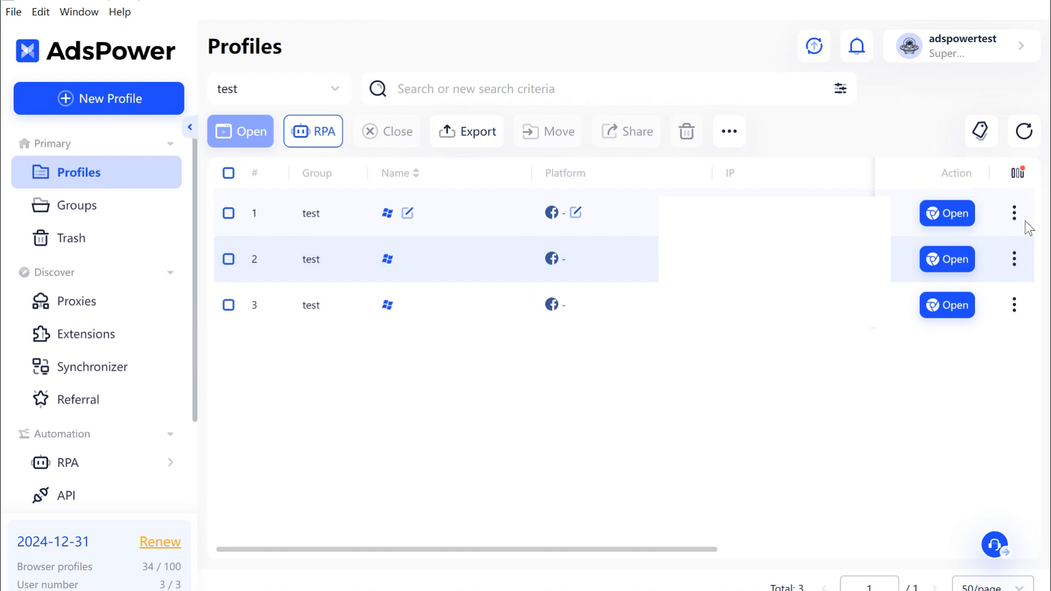
- Open the first profile's settings for editing, then return to the profile list without saving
{"action": "left_click", "coordinate": [1014, 213]}
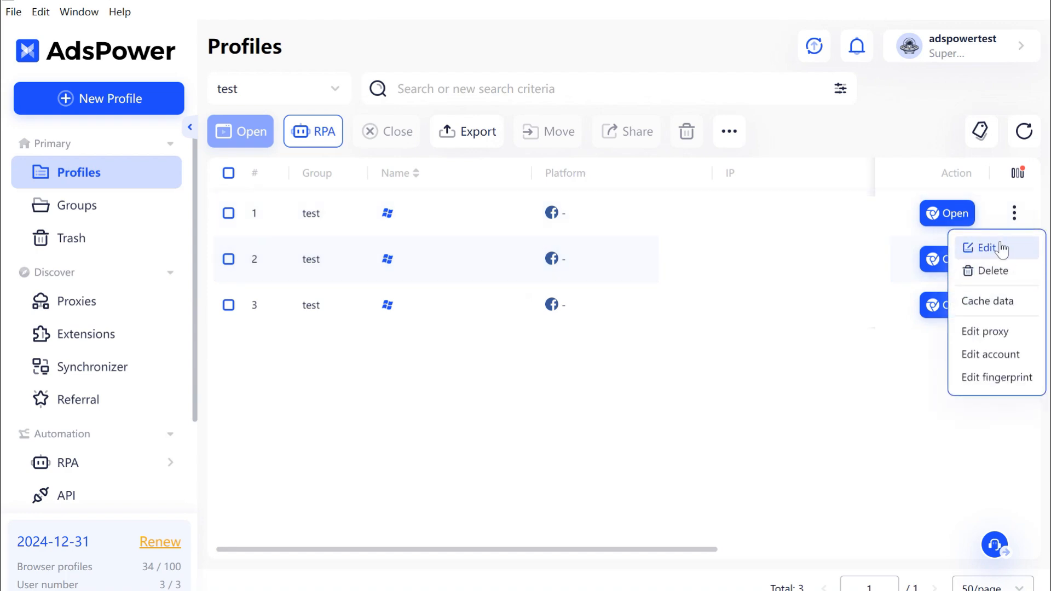
{"action": "left_click", "coordinate": [987, 248]}
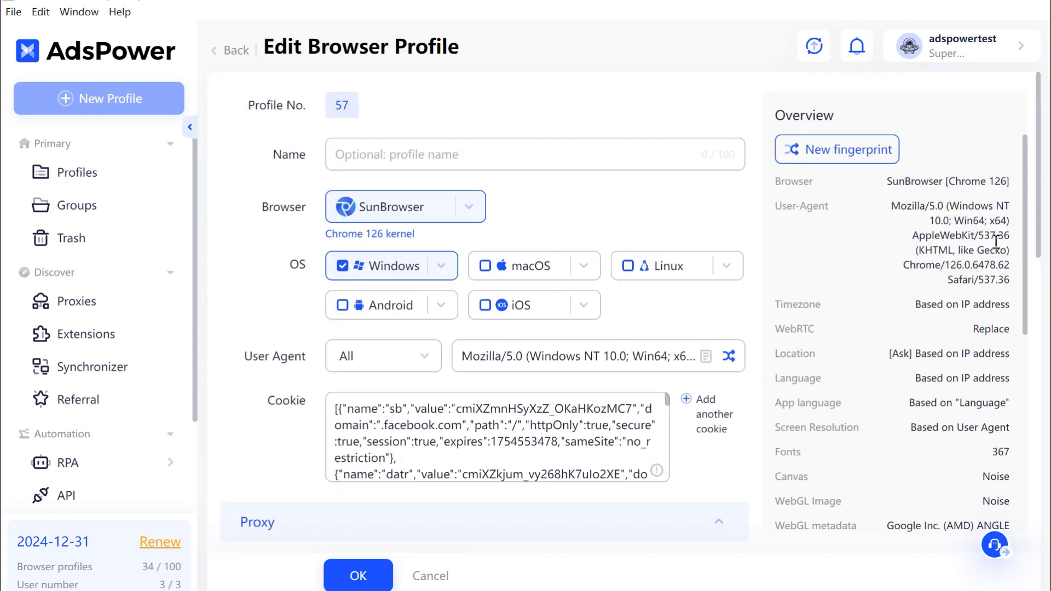
{"action": "left_click", "coordinate": [405, 206]}
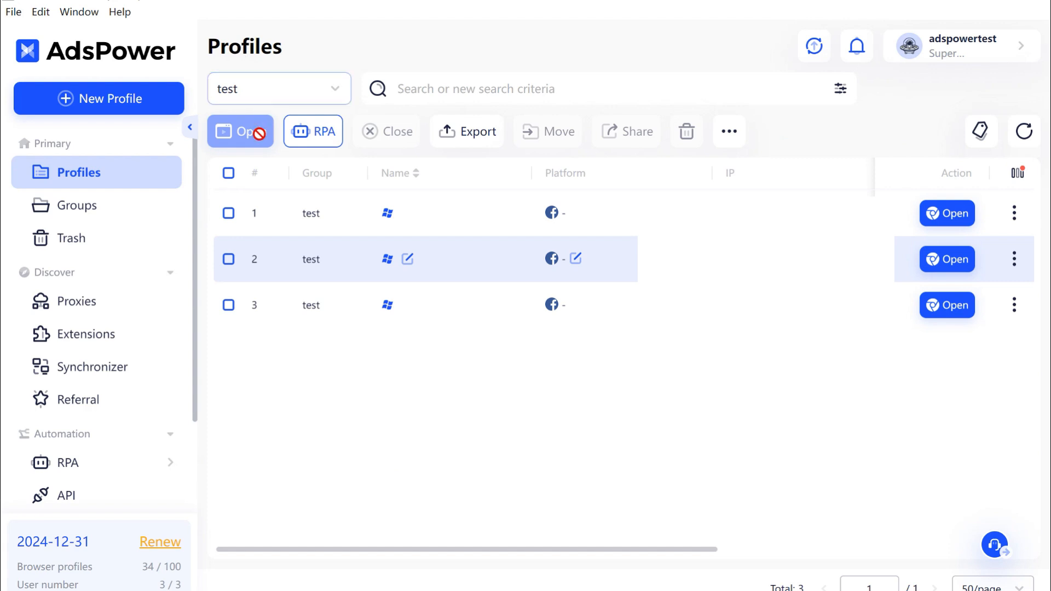
- Select all three profiles and open the bulk Edit UA / kernel dialog
{"action": "left_click", "coordinate": [228, 173]}
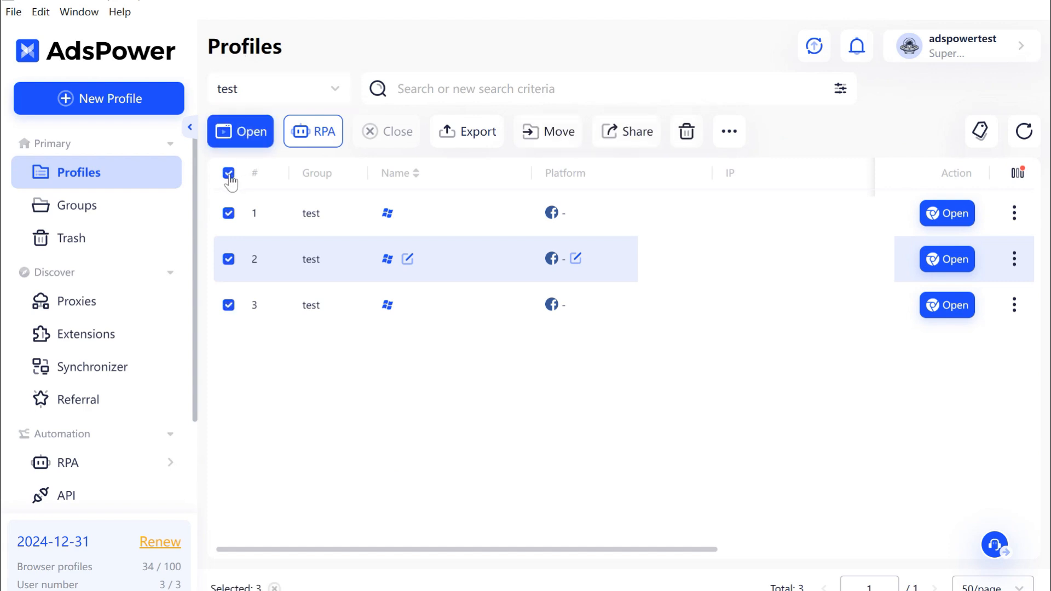
{"action": "left_click", "coordinate": [728, 131]}
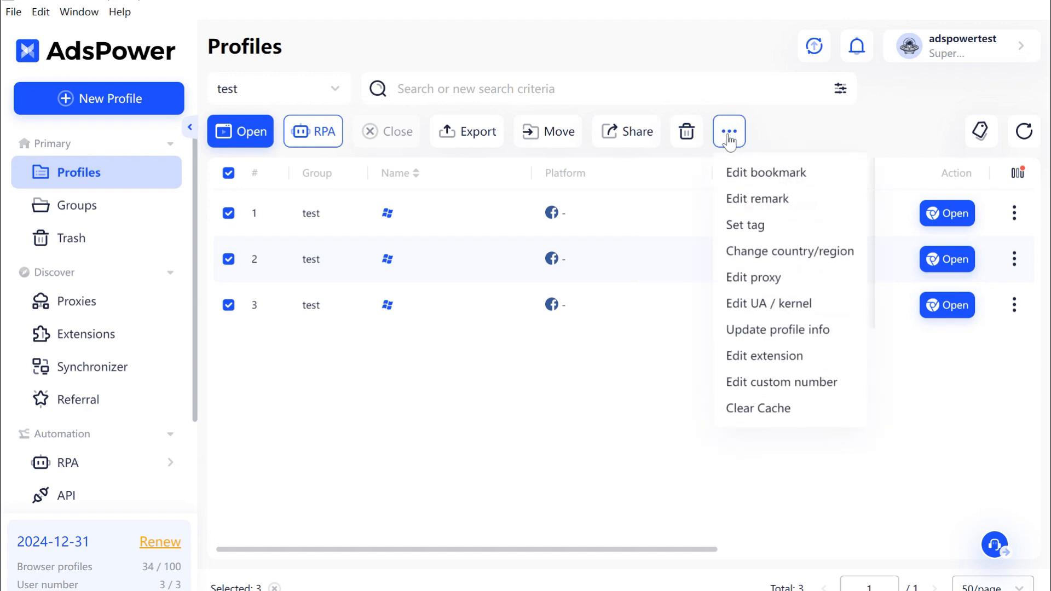
{"action": "mouse_move", "coordinate": [789, 251]}
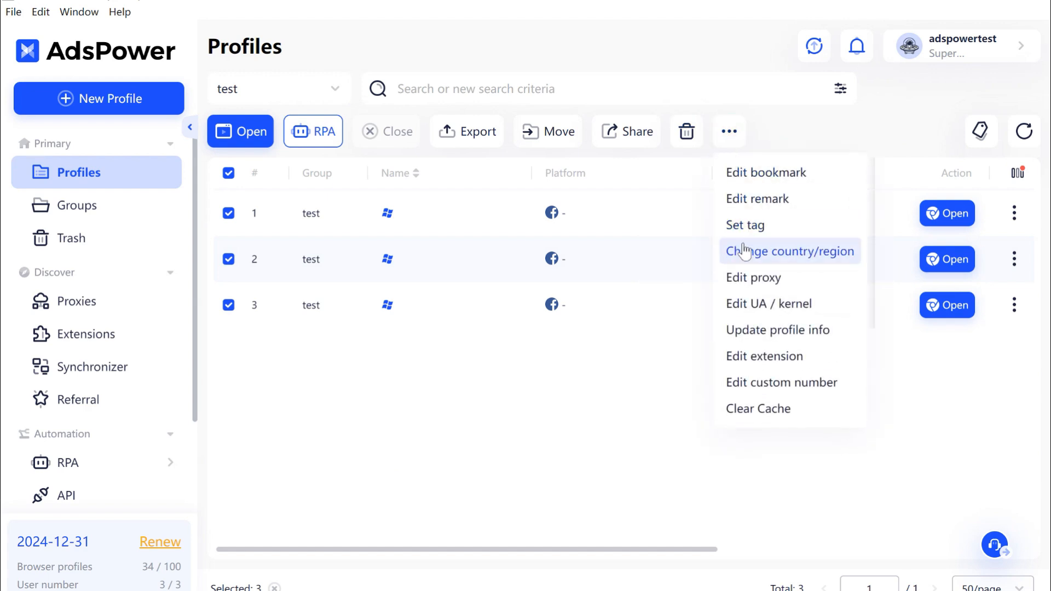
{"action": "mouse_move", "coordinate": [768, 304]}
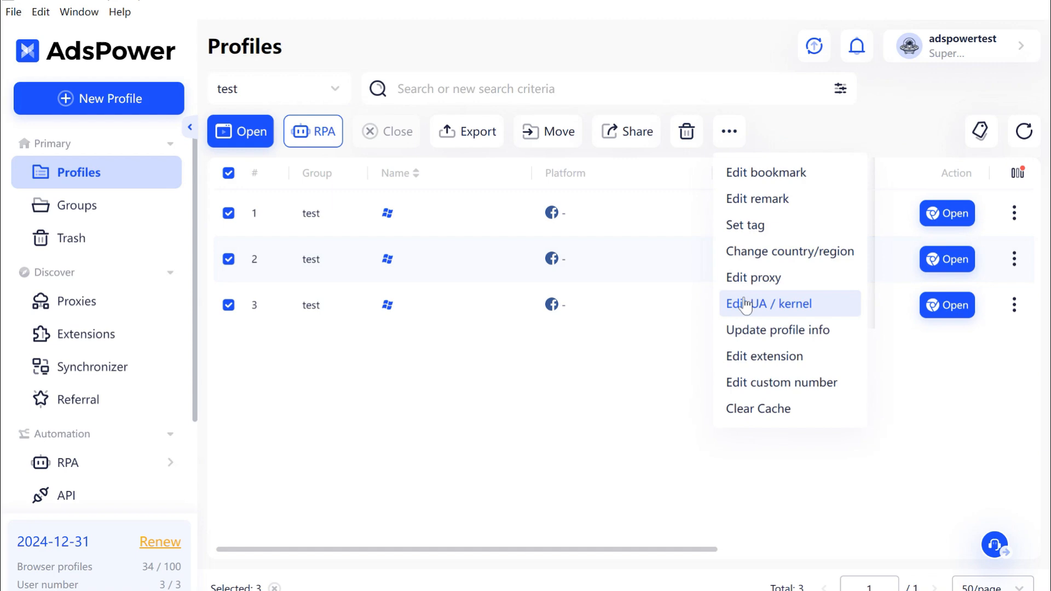
{"action": "left_click", "coordinate": [770, 303]}
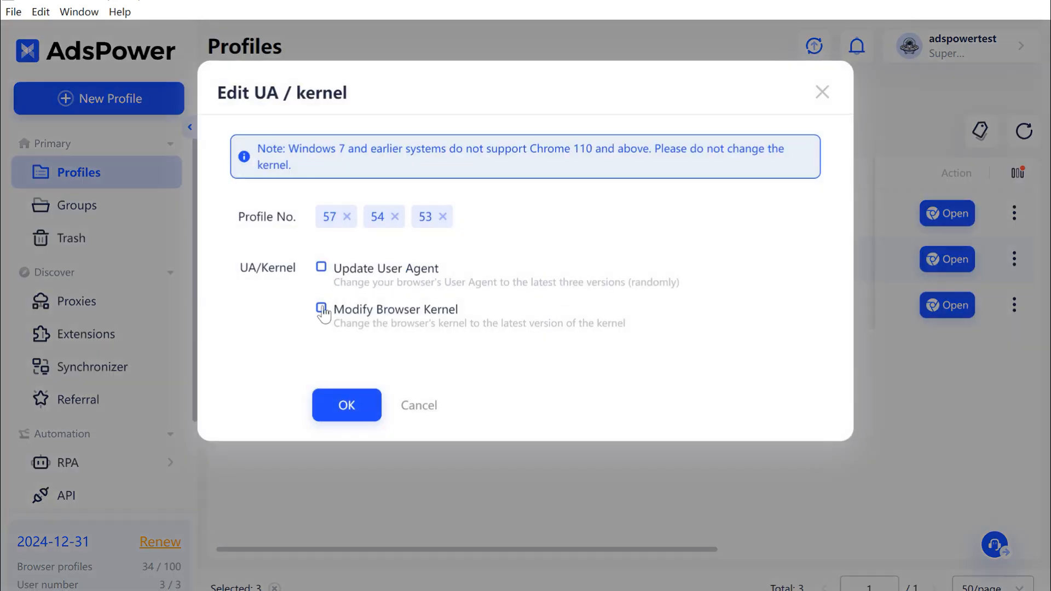
- Tick Modify Browser Kernel and Update User Agent for profiles 57, 54, 53 and confirm
{"action": "left_click", "coordinate": [321, 308]}
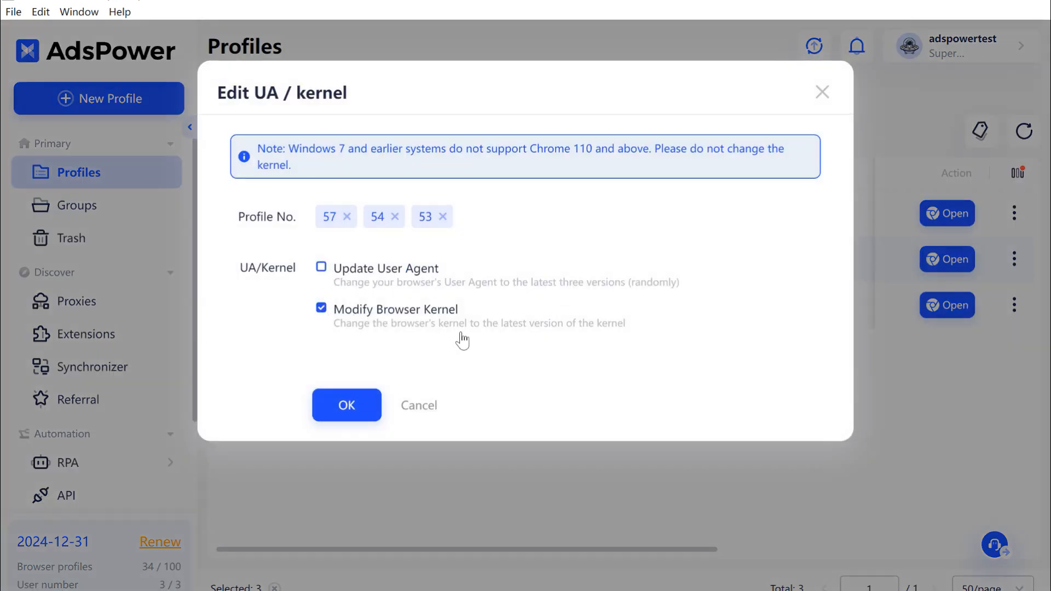
{"action": "mouse_move", "coordinate": [454, 337]}
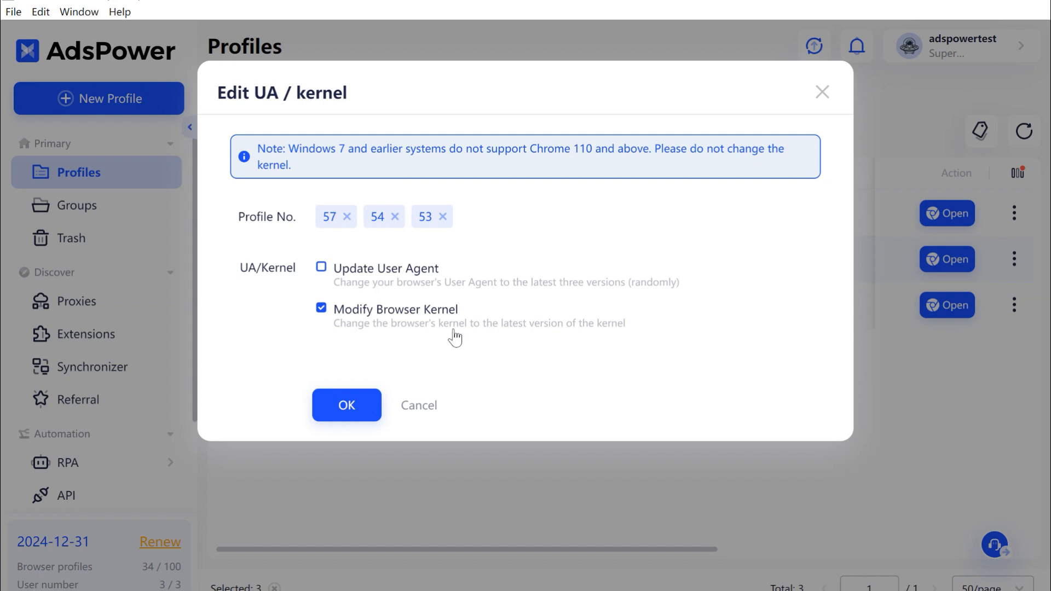
{"action": "mouse_move", "coordinate": [367, 290]}
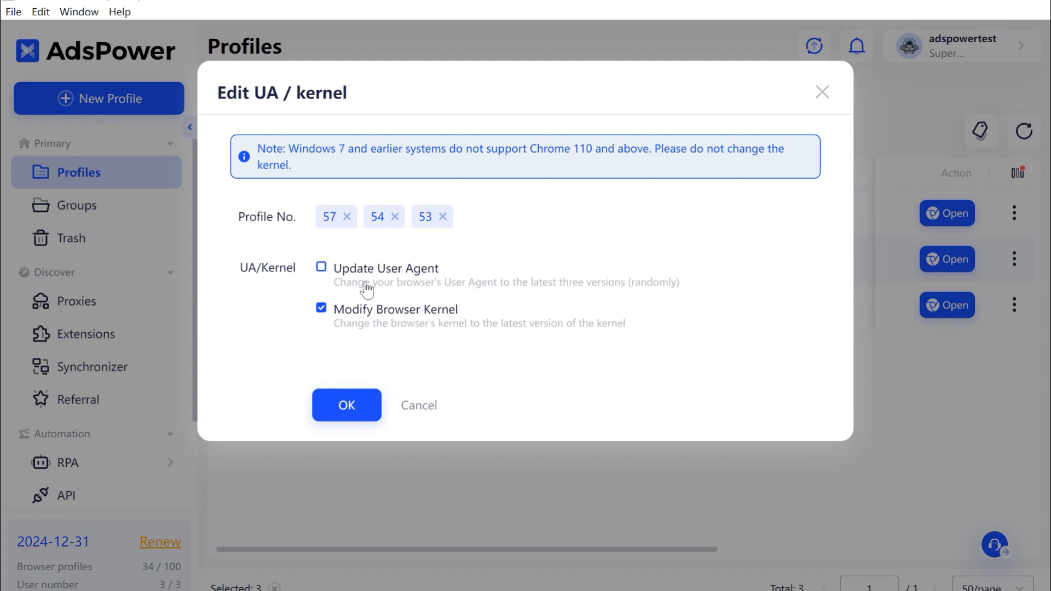
{"action": "left_click", "coordinate": [322, 268]}
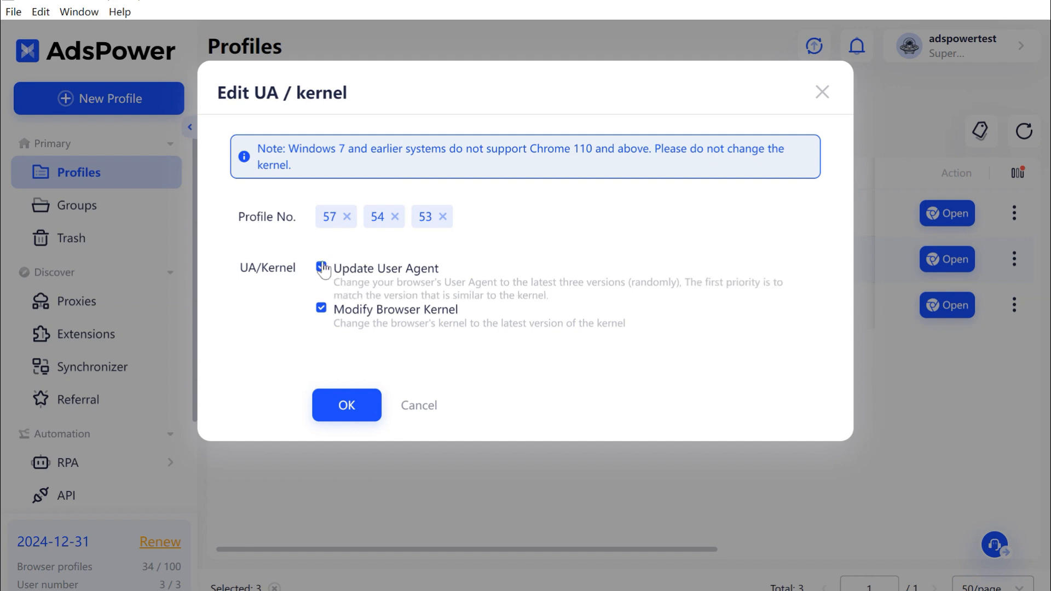
{"action": "left_click", "coordinate": [322, 268]}
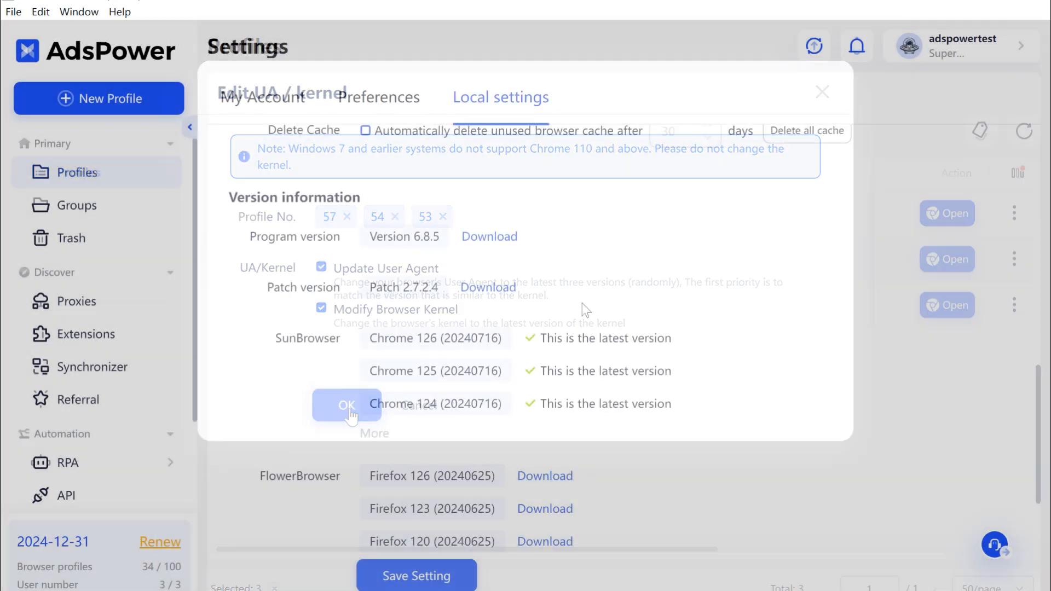
{"action": "left_click", "coordinate": [346, 406]}
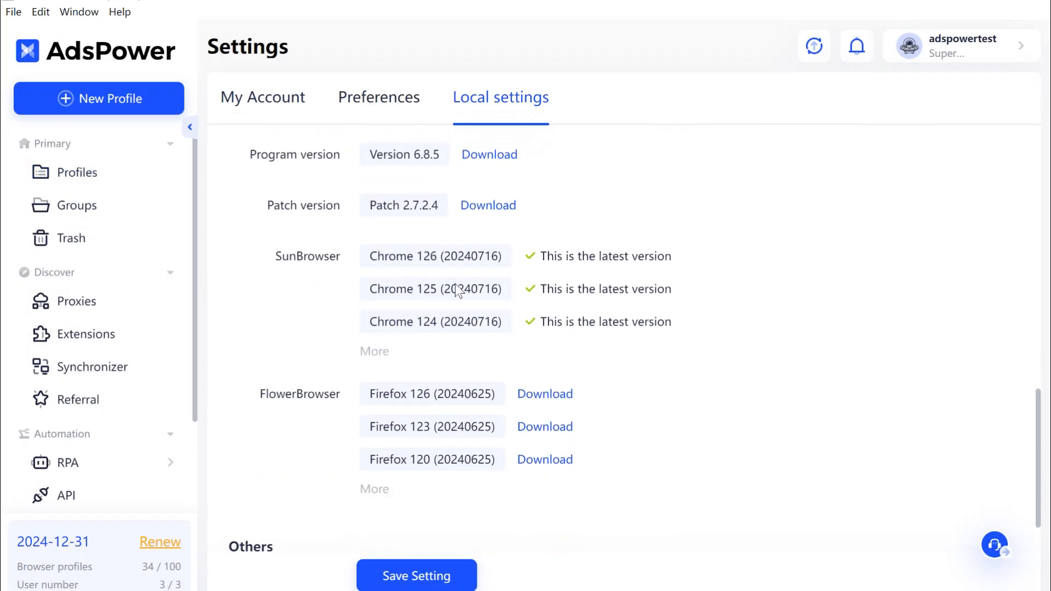